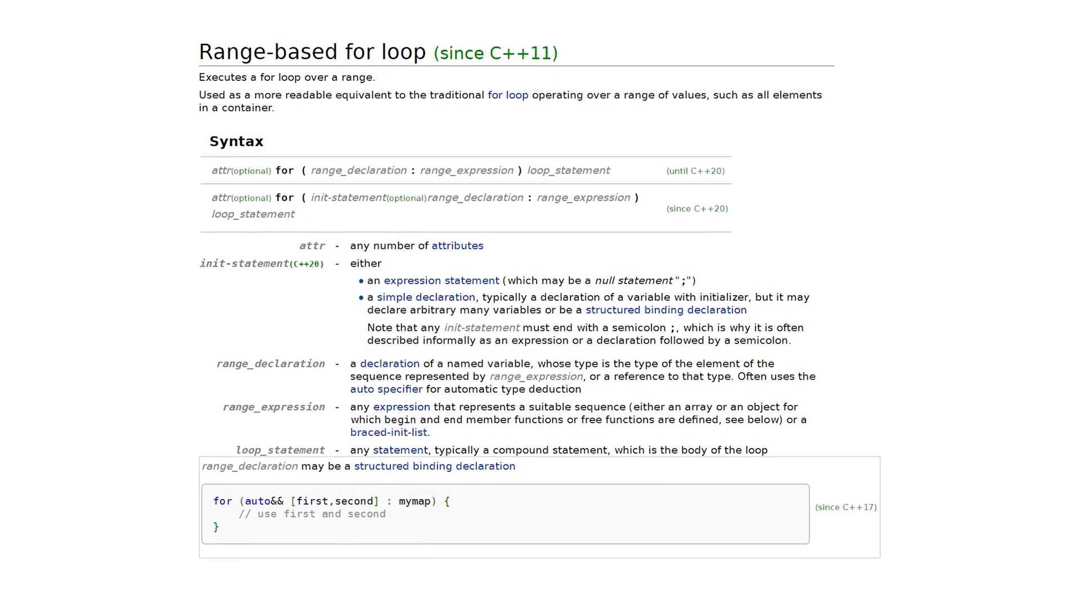
Write 'if (auto w = foo())' with an empty body inside main and select the block
scroll(down, 3)
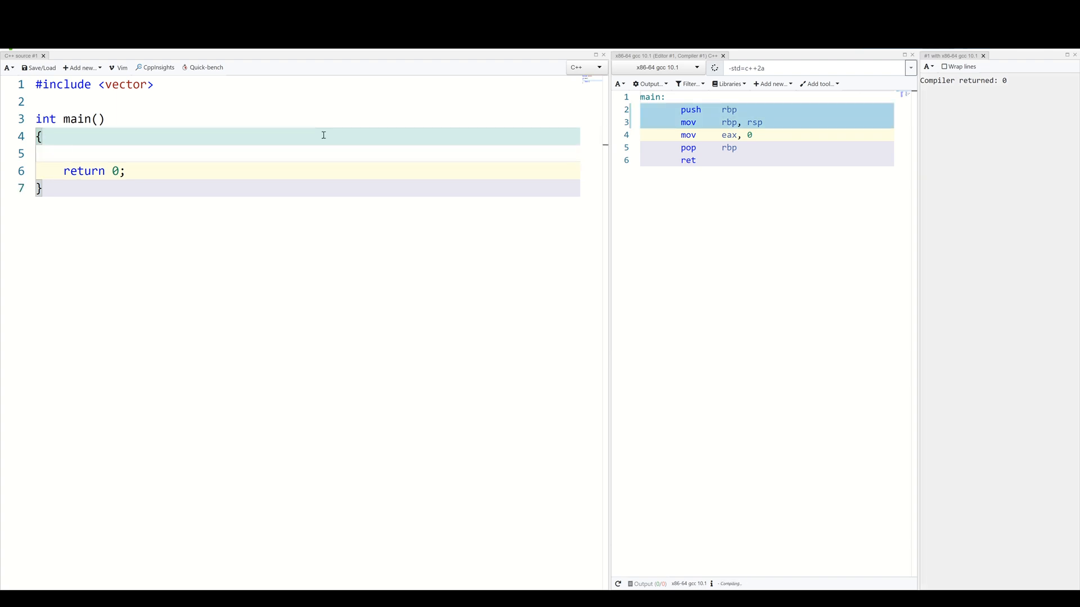
text(if (a)
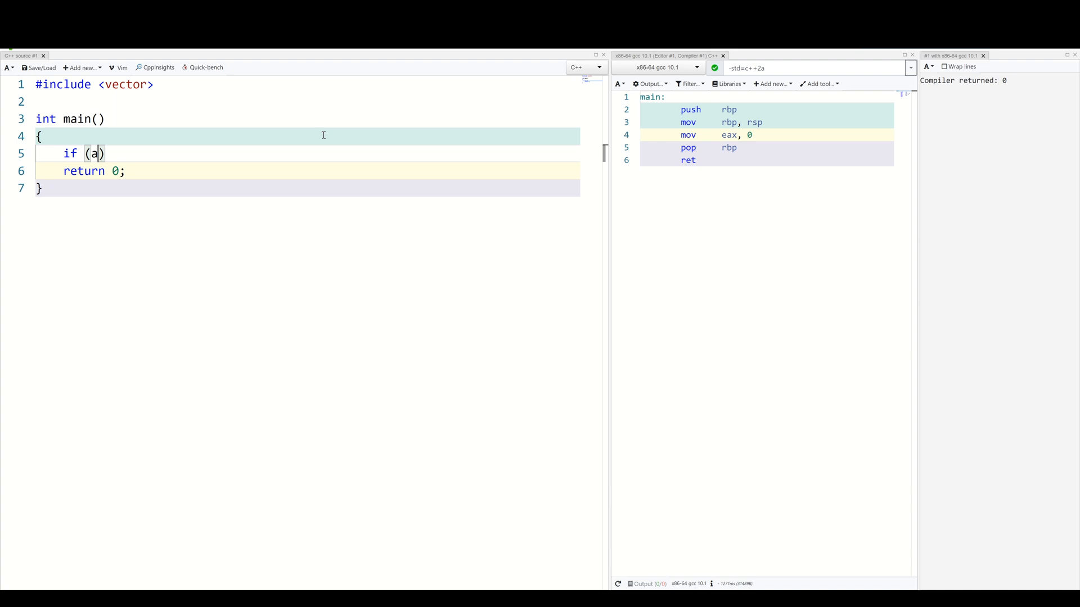
text(uto w =)
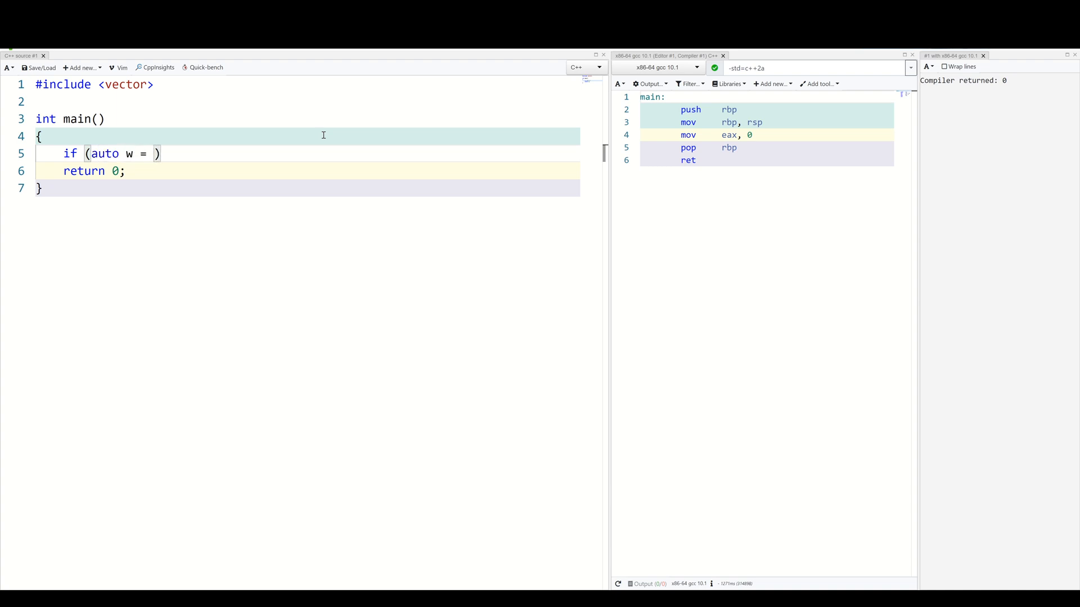
text(foo())
text({)
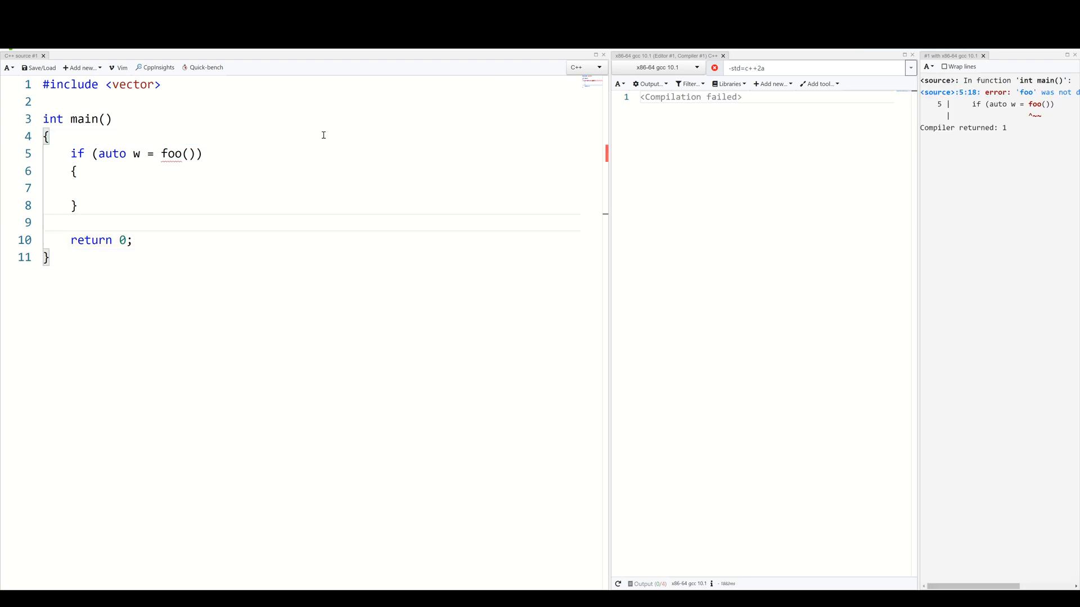
double_click(136, 155)
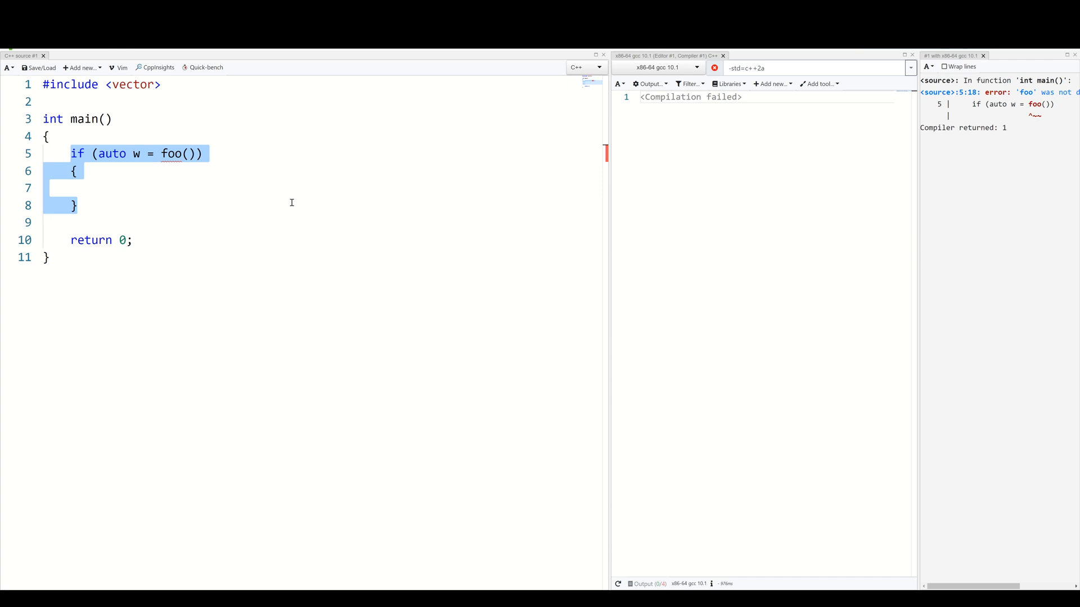
Rewrite the block as 'for (auto &w : foo().items())' with an empty body
text(for)
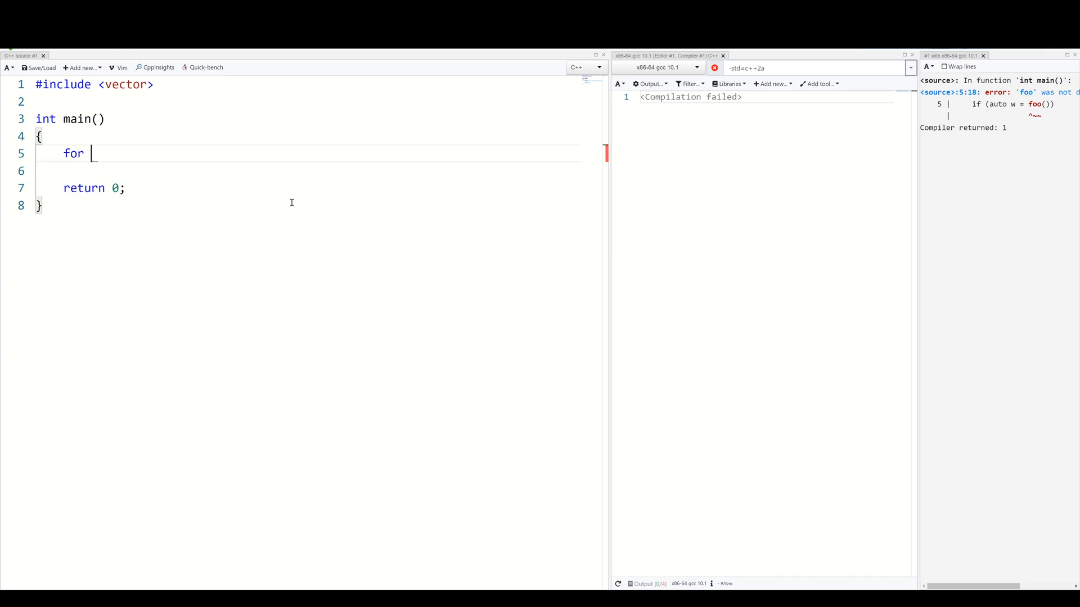
text((auto &))
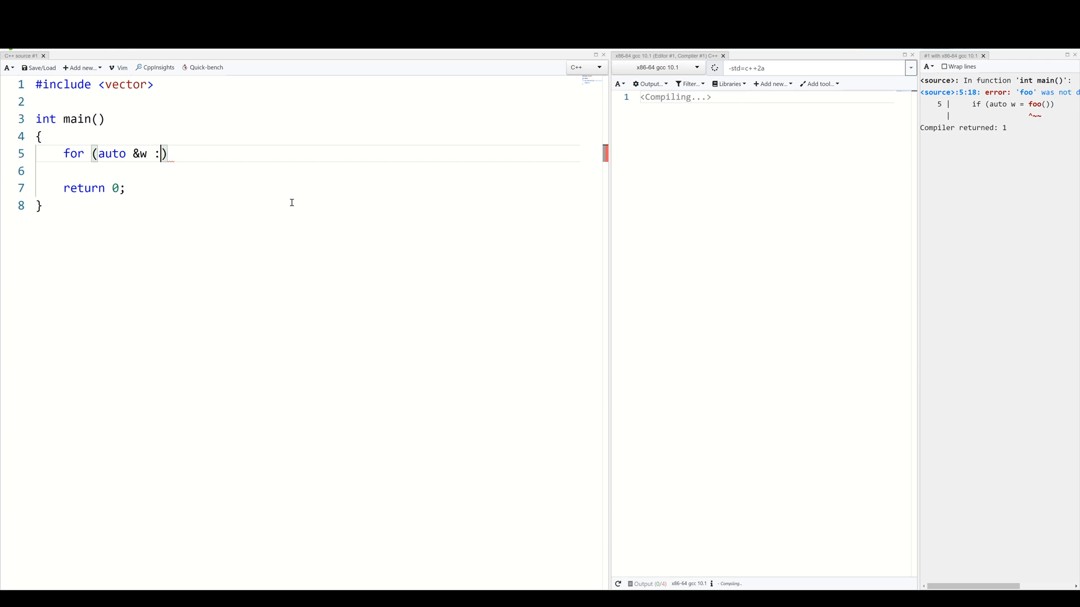
text(foo())
click(308, 171)
text({)
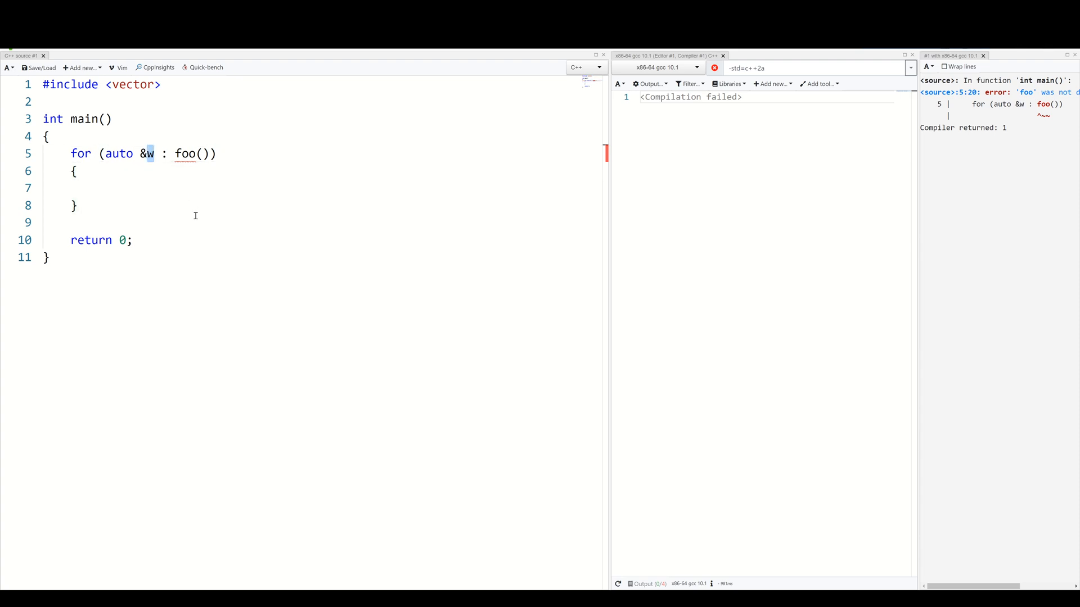
drag(75, 171, 77, 205)
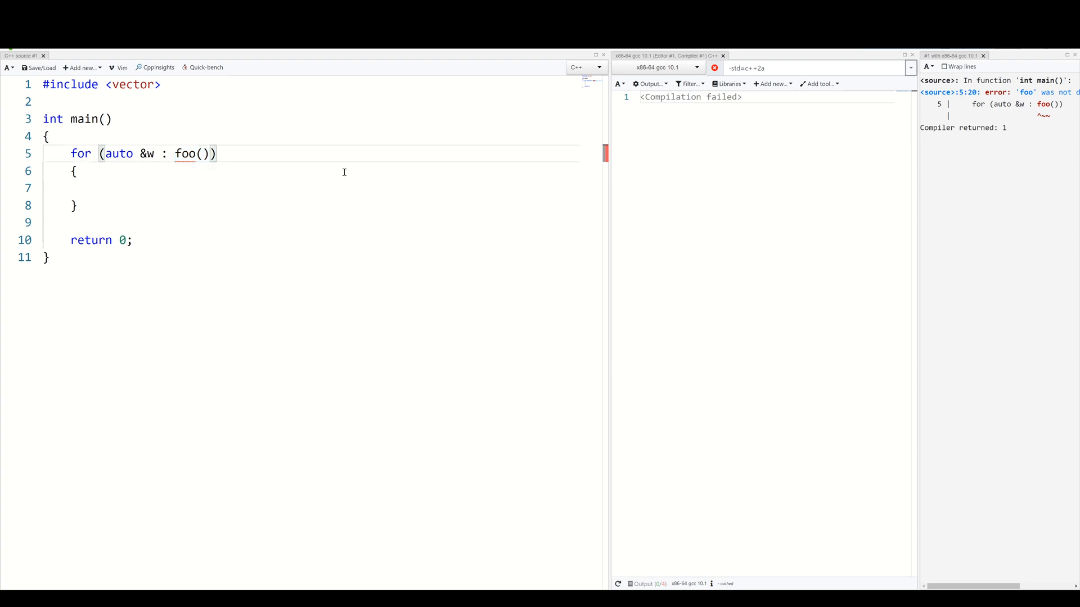
text(.items())
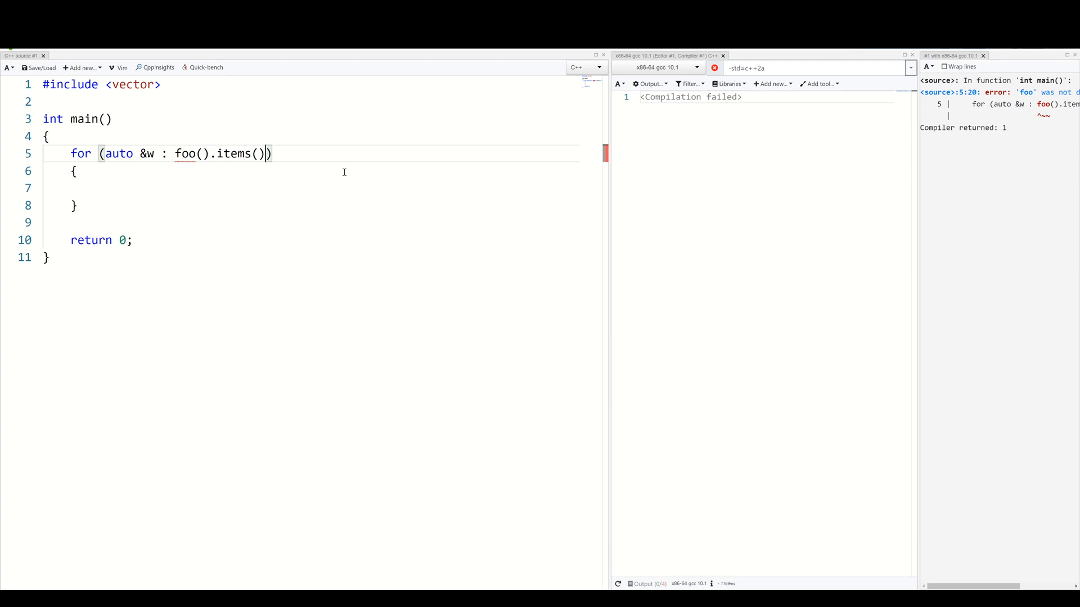
Define struct Widget with a std::vector<int> v member and auto &items() returning v
double_click(183, 154)
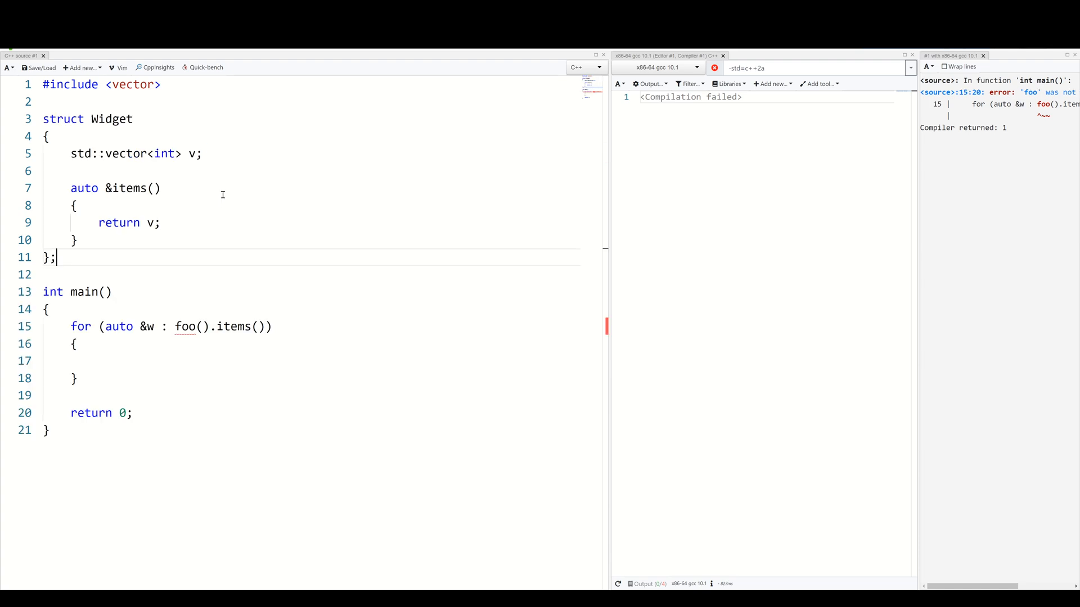
double_click(112, 118)
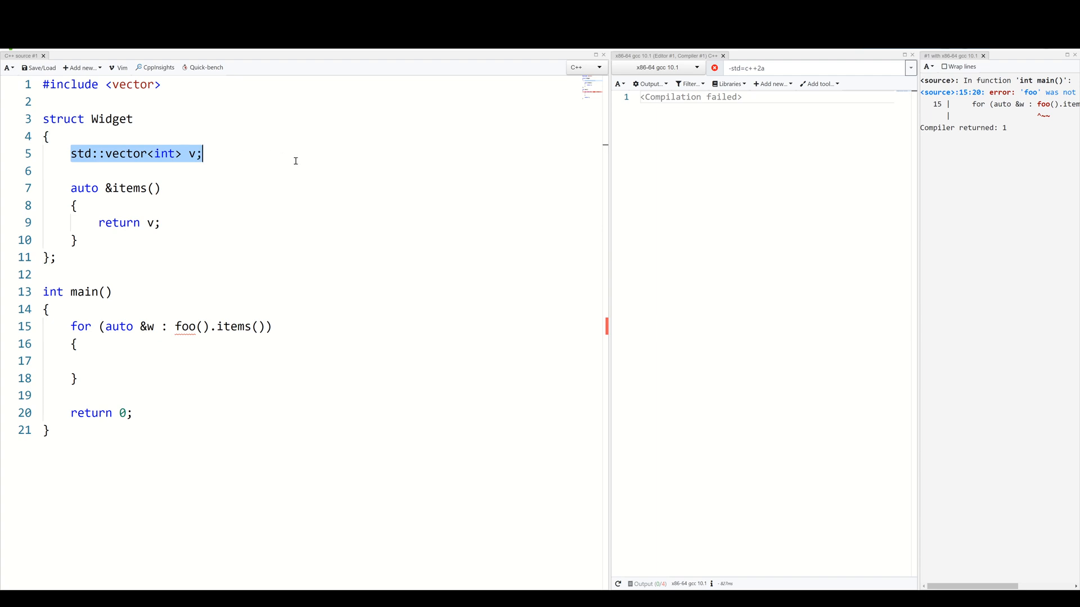
click(130, 188)
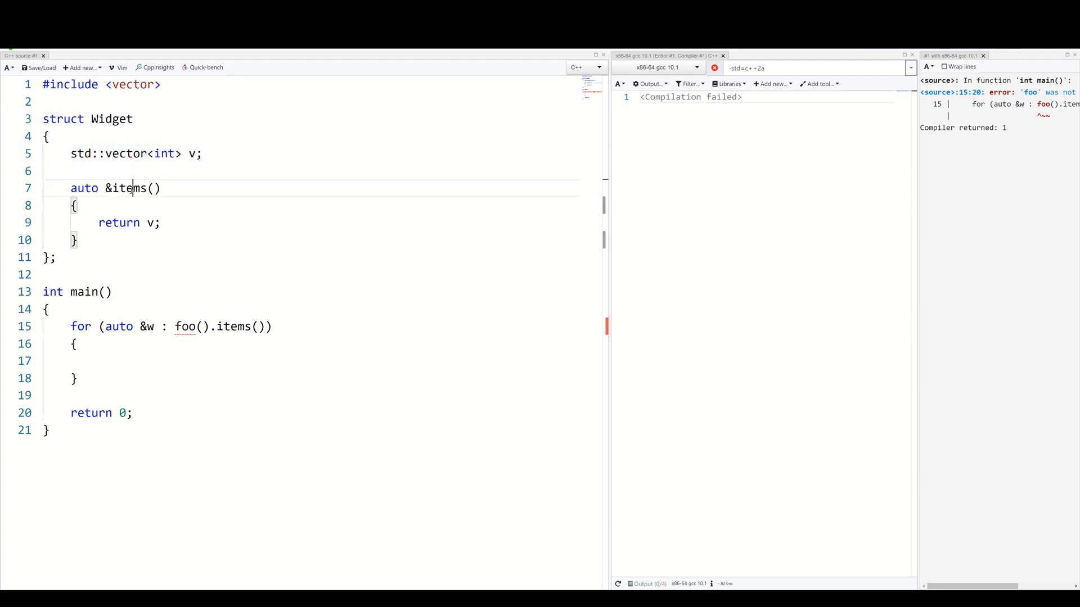
double_click(129, 188)
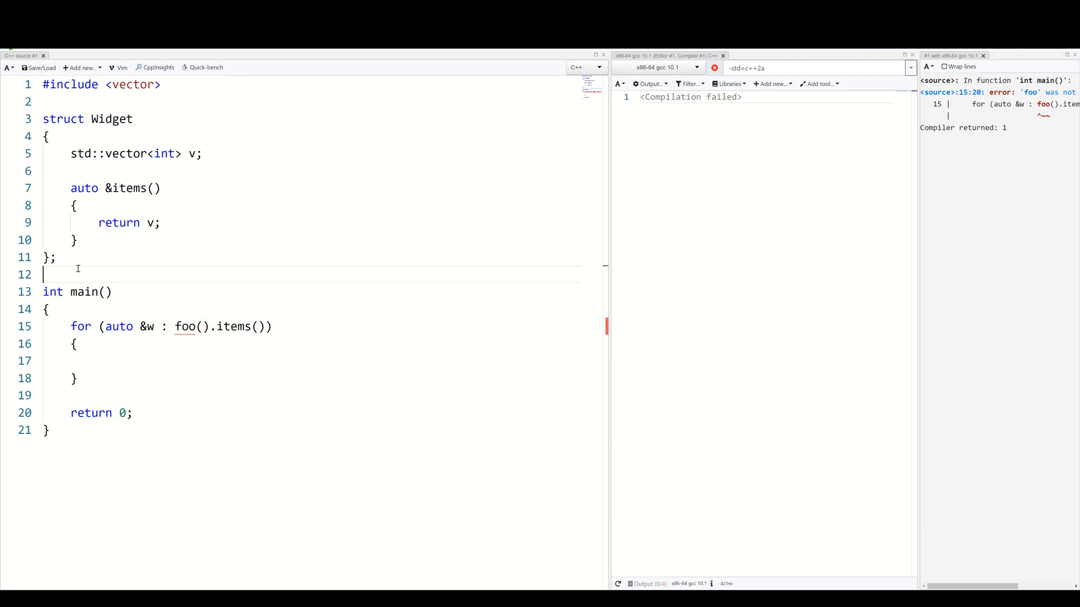
Define 'Widget foo() { return {}; }' above main so the code compiles to assembly
text(Widget foo()
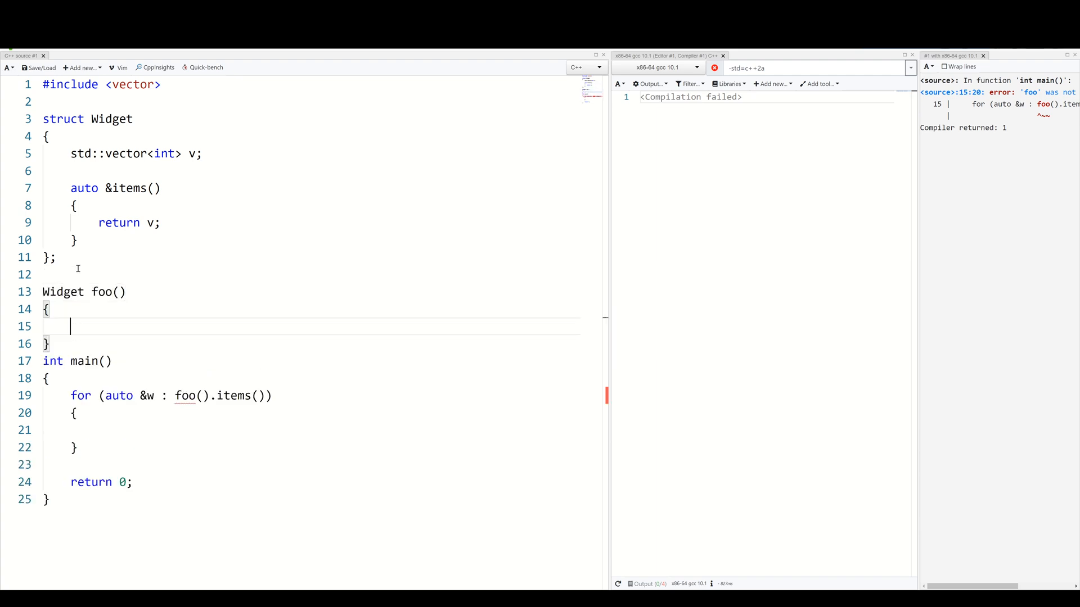
text(return {};)
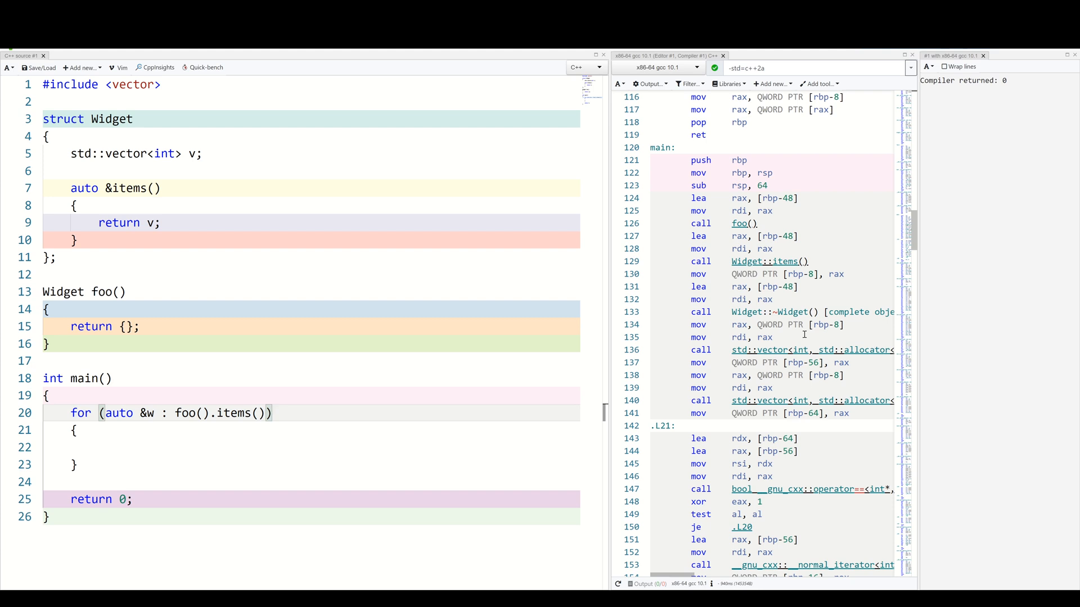
Add an empty line at the top of main's body above the for loop
click(271, 412)
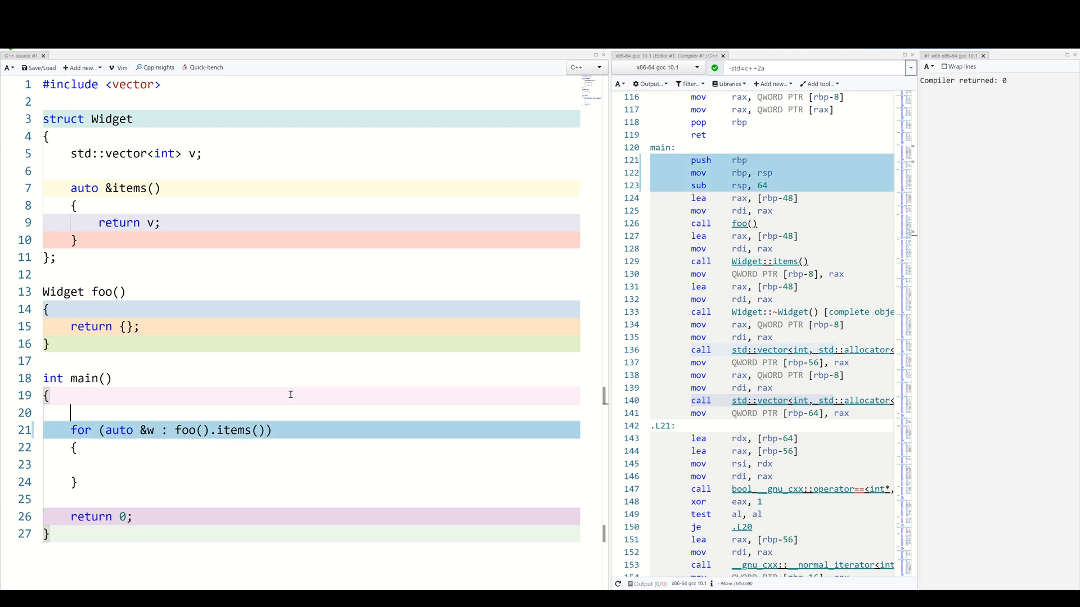
Declare 'auto widget = foo();' and change the loop range to widget.items()
text(auto widget)
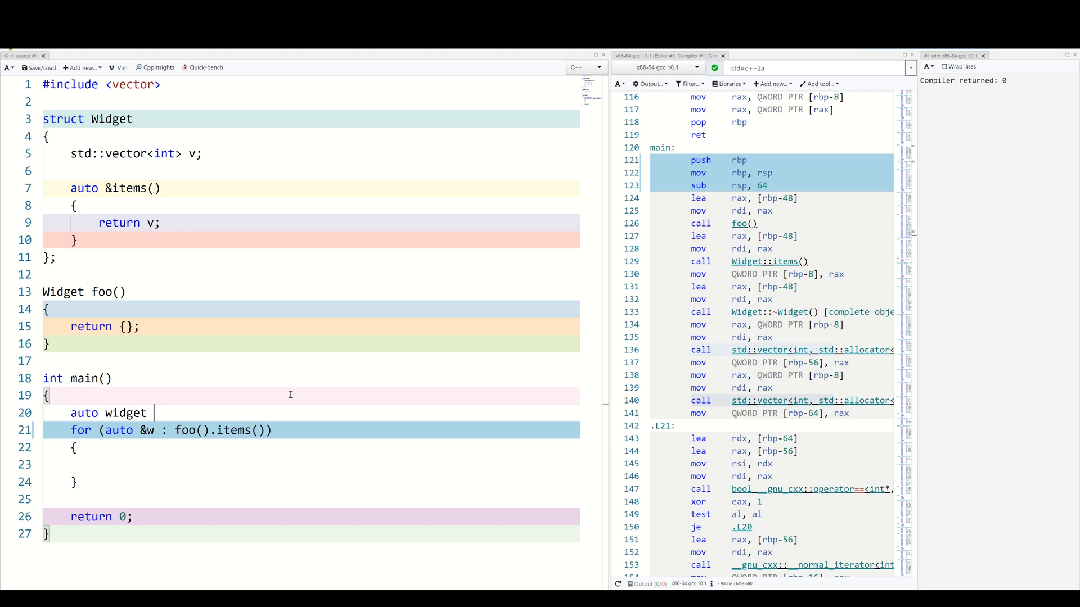
text(= fpo)
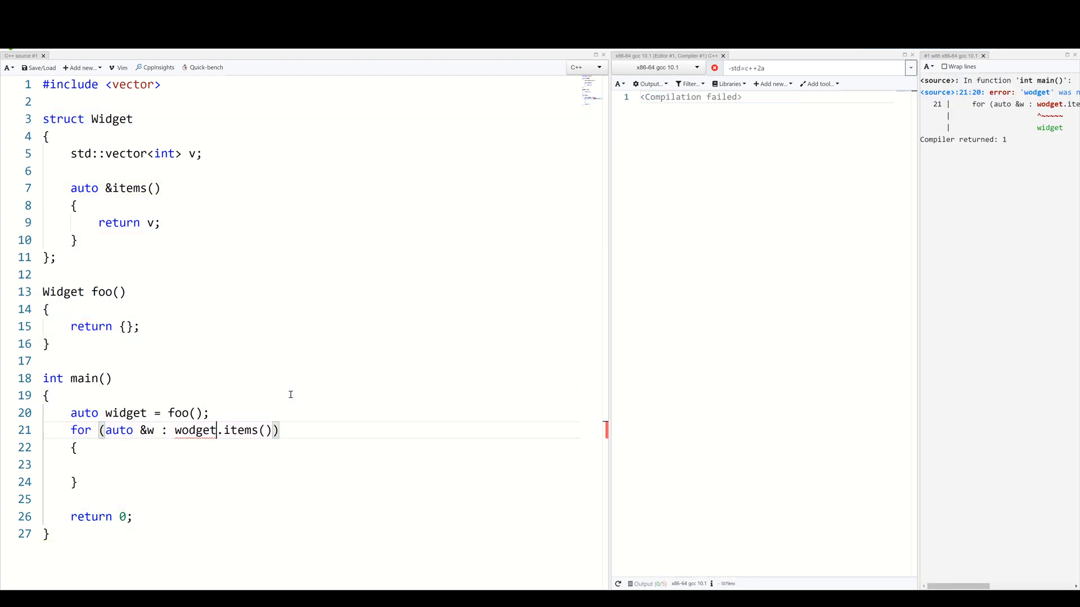
text(idget)
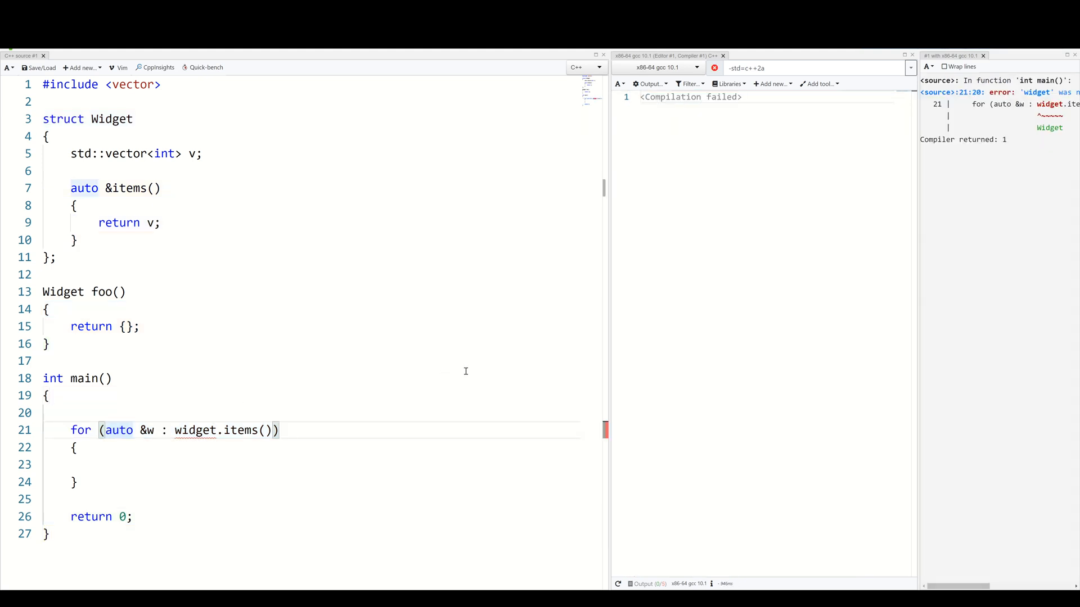
Move 'auto widget = foo();' into the for loop's init-statement before 'auto &w'
text(auto widget = foo();)
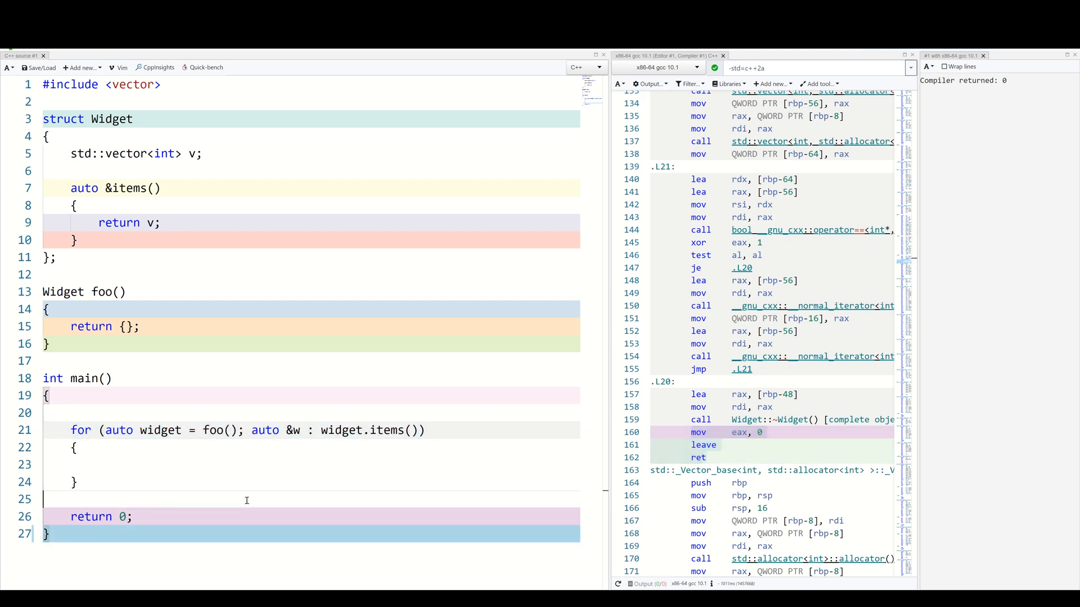
text(aut)
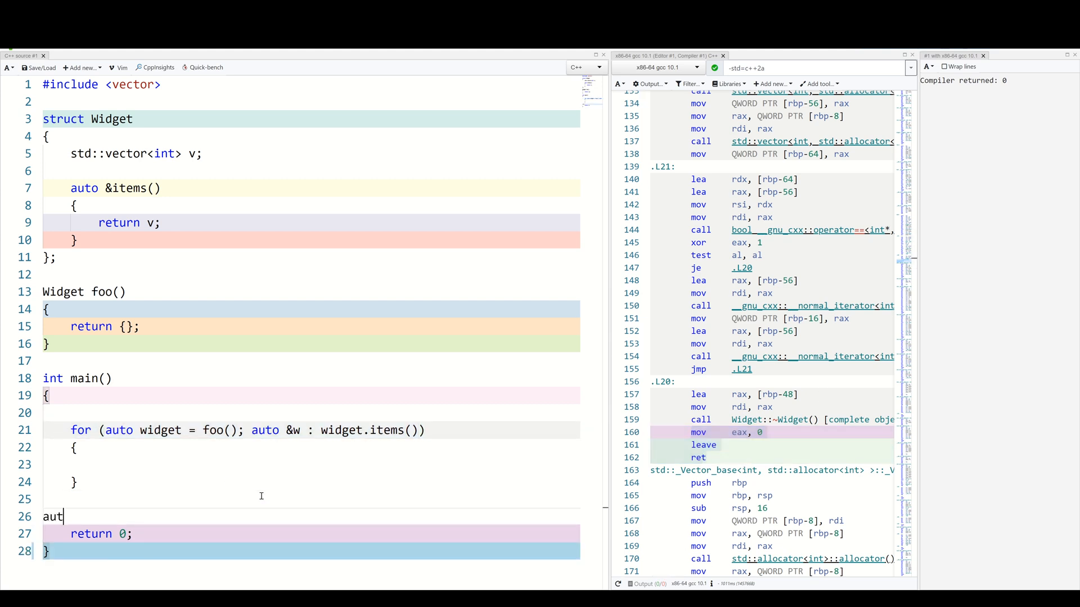